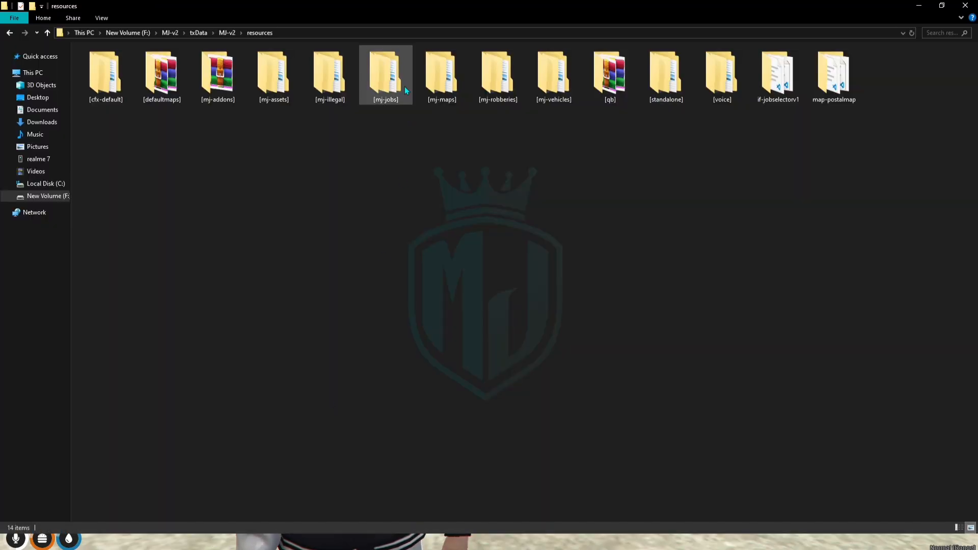
Navigate into the [qb] resources folder to qb-core's shared folder and select gangs.lua
{"action": "left_click", "coordinate": [410, 209]}
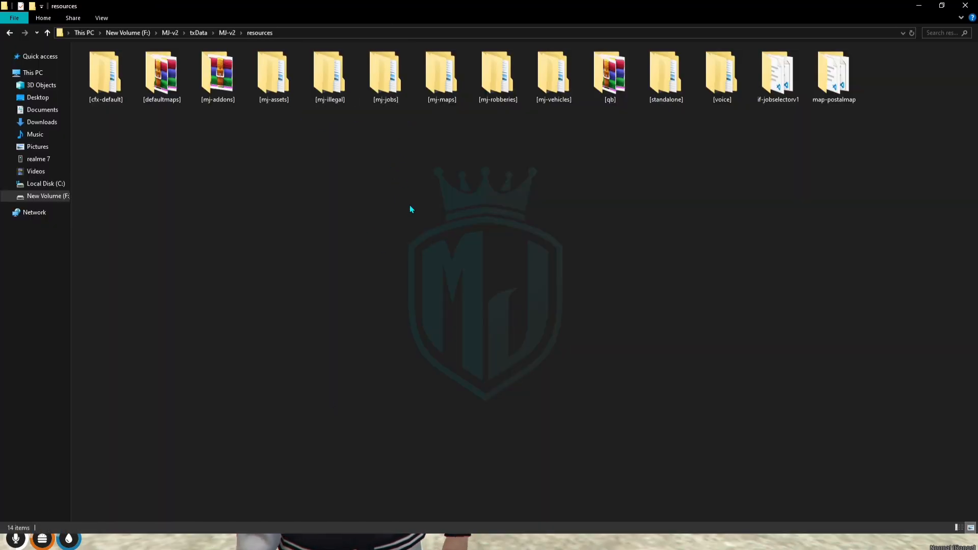
{"action": "left_click", "coordinate": [610, 74]}
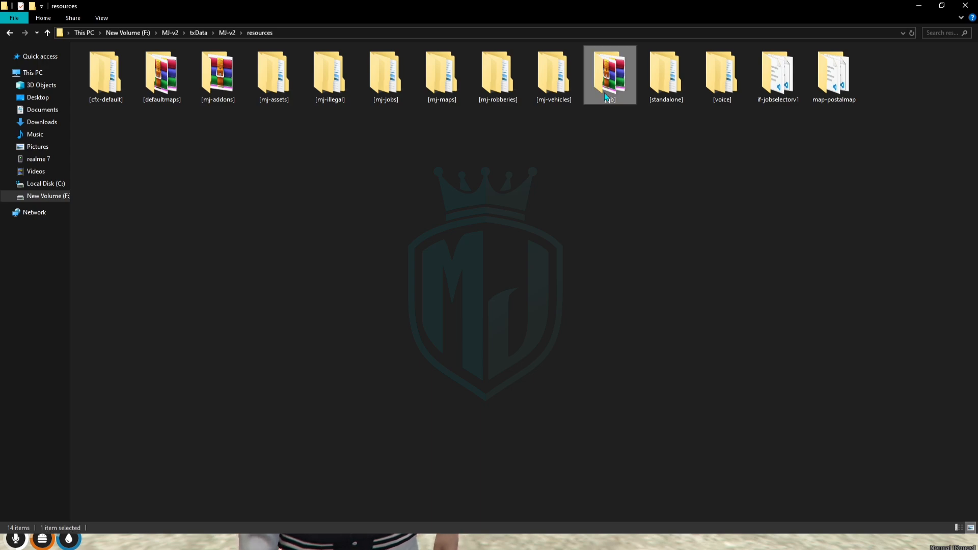
{"action": "double_click", "coordinate": [610, 73]}
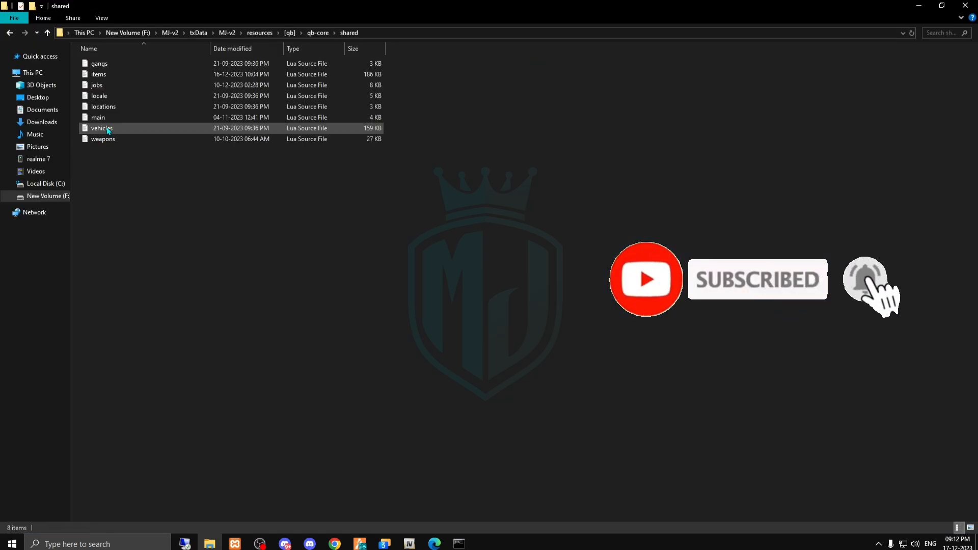
{"action": "left_click", "coordinate": [99, 63]}
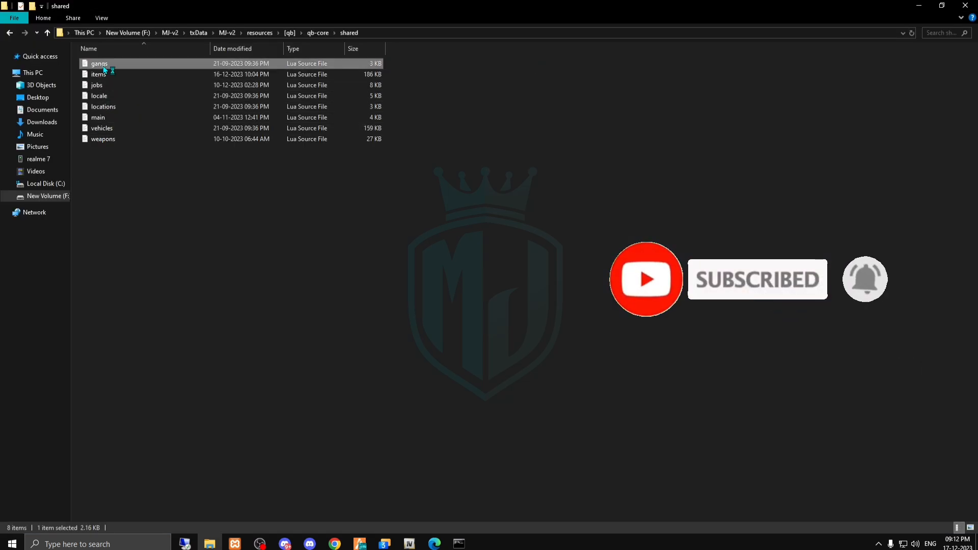
Open gangs.lua in the editor and scroll through the gang entries around The Lost MC block
{"action": "double_click", "coordinate": [99, 63]}
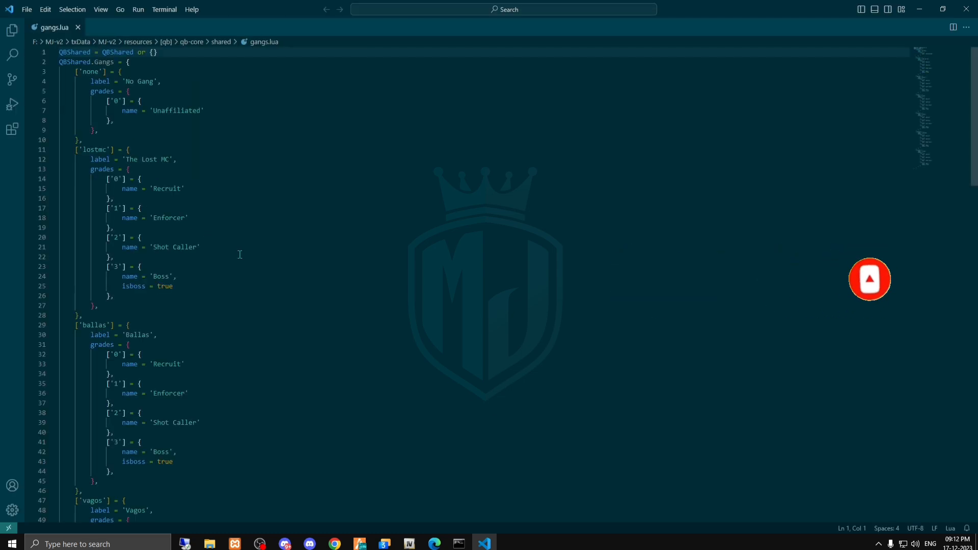
{"action": "scroll", "scroll_direction": "down", "scroll_amount": 3}
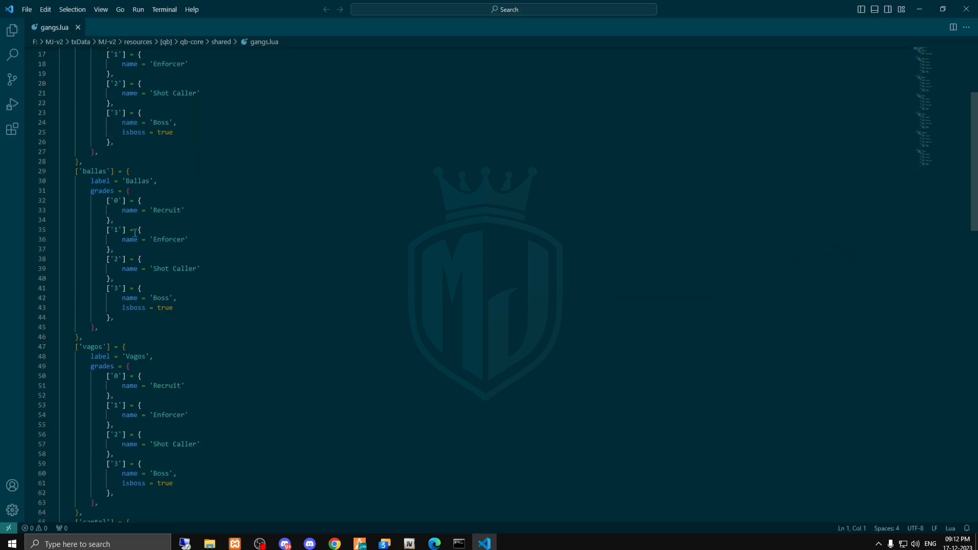
{"action": "scroll", "scroll_direction": "down", "scroll_amount": 3}
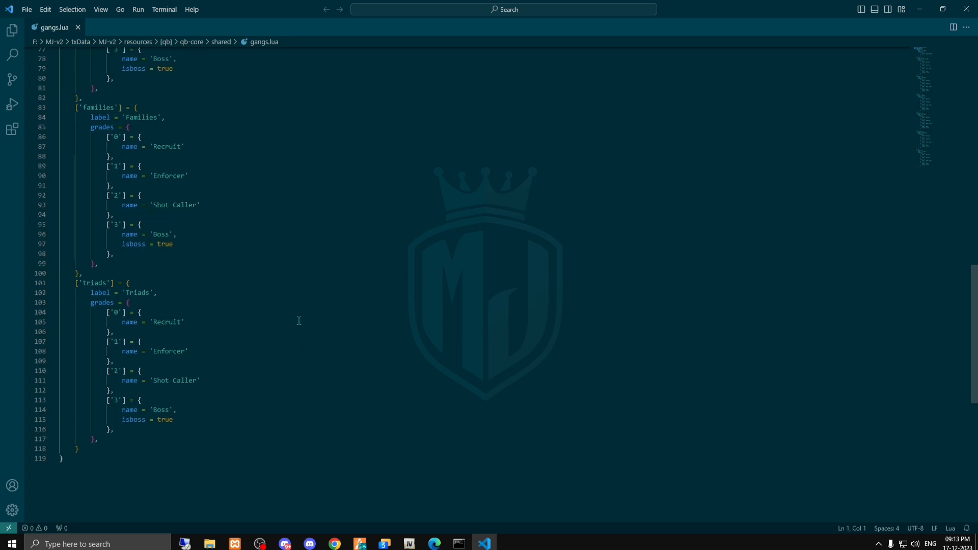
{"action": "scroll", "scroll_direction": "up", "scroll_amount": 3}
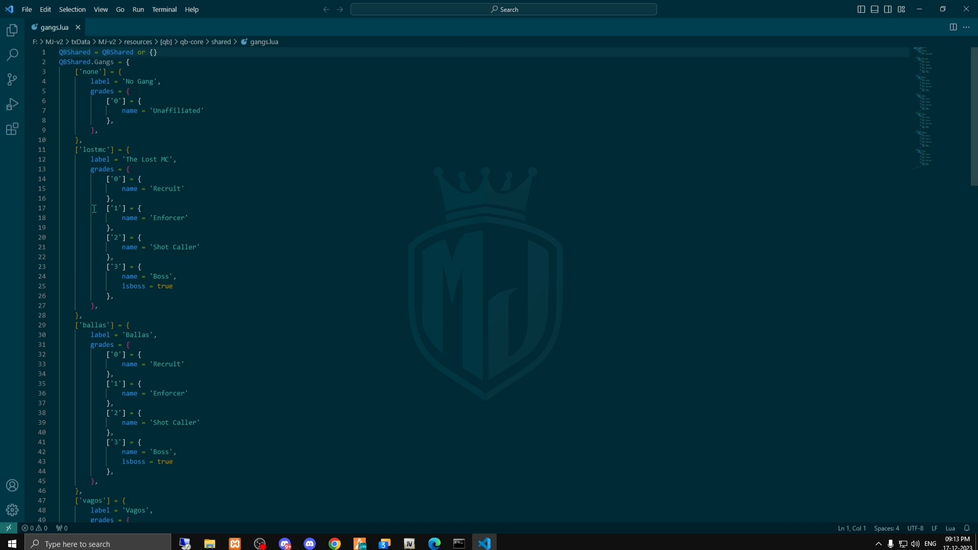
{"action": "scroll", "scroll_direction": "down", "scroll_amount": 3}
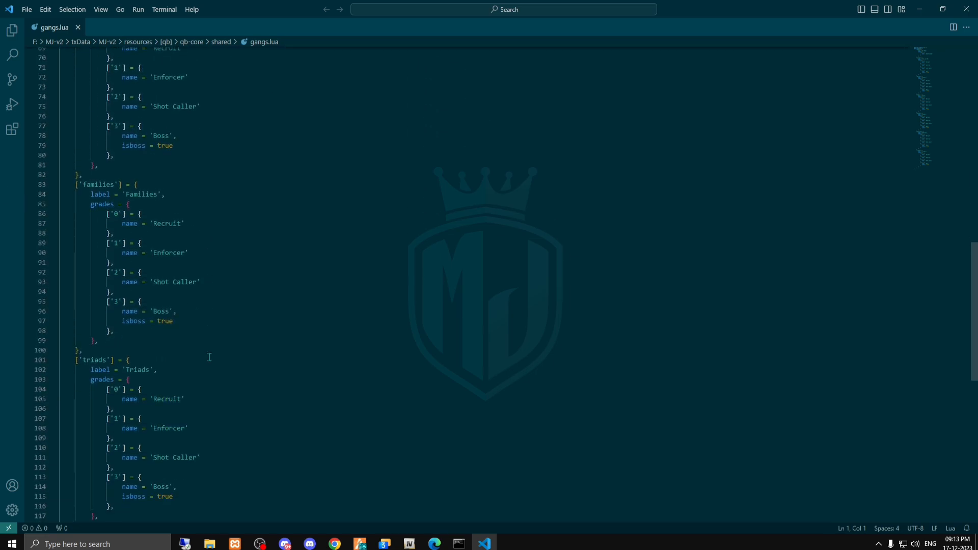
{"action": "scroll", "scroll_direction": "up", "scroll_amount": 3}
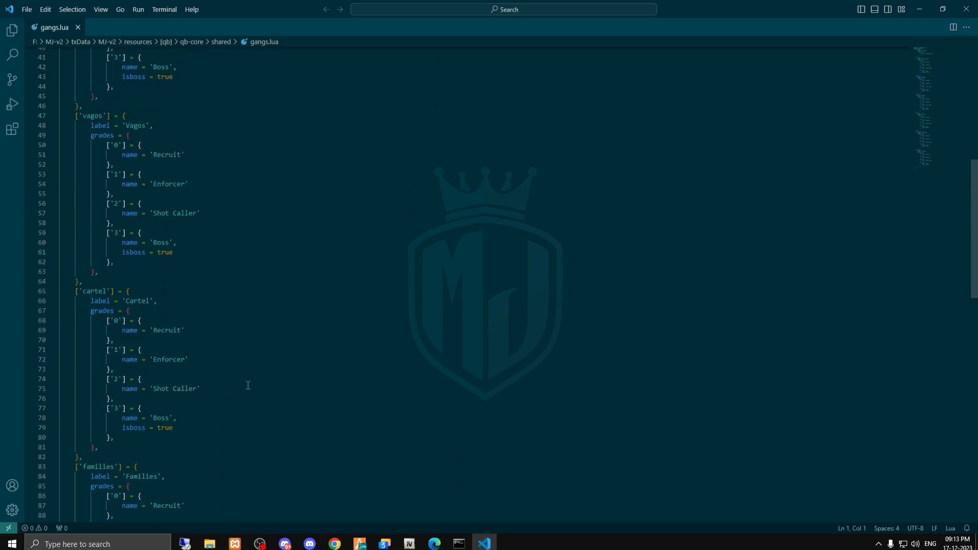
{"action": "scroll", "scroll_direction": "up", "scroll_amount": 3}
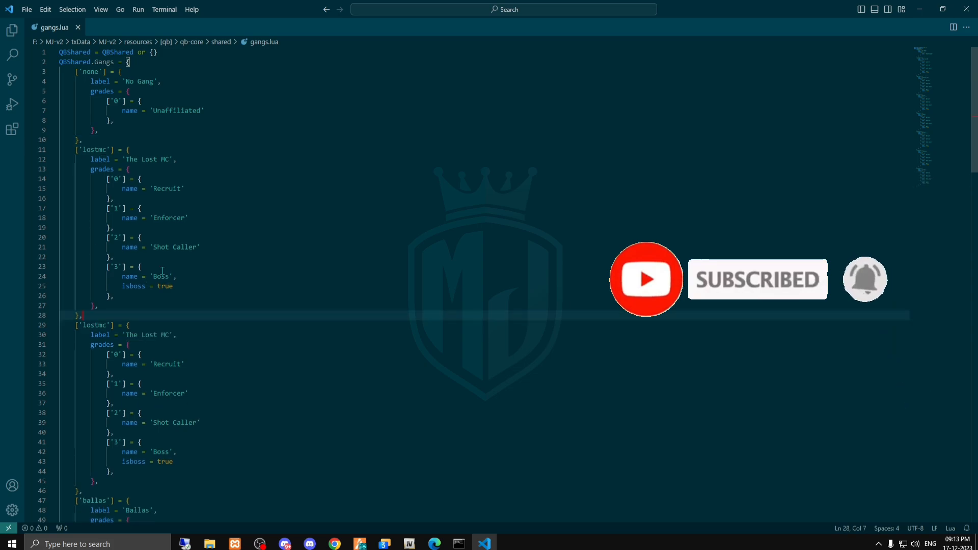
Rename the copied entry's key to 'blacks' and its label to 'Black Mafias'
{"action": "double_click", "coordinate": [94, 150]}
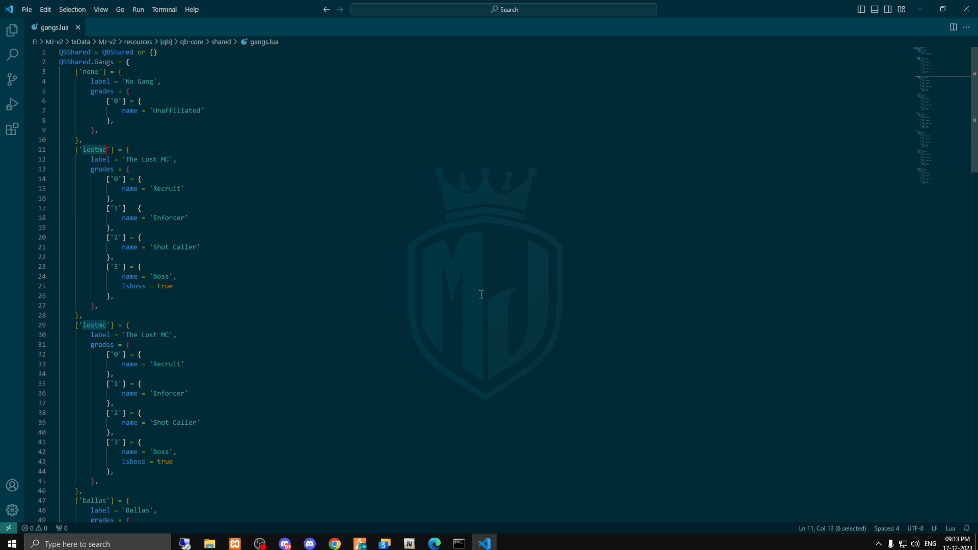
{"action": "type", "text": "black"}
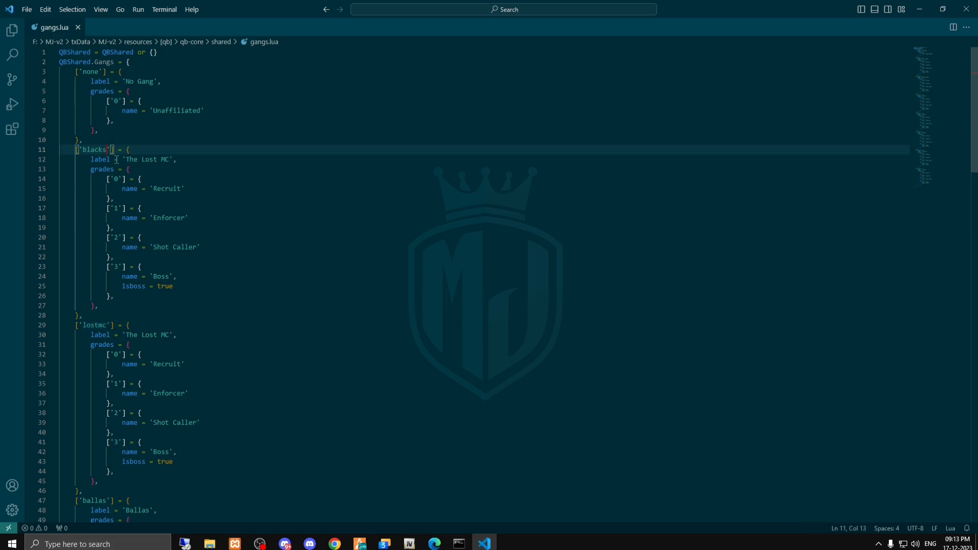
{"action": "double_click", "coordinate": [147, 159]}
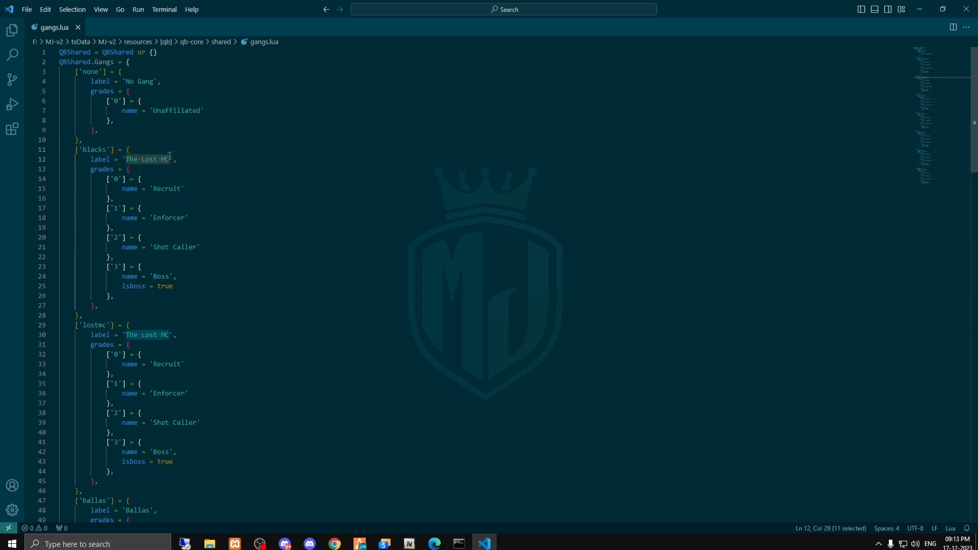
{"action": "mouse_move", "coordinate": [352, 189]}
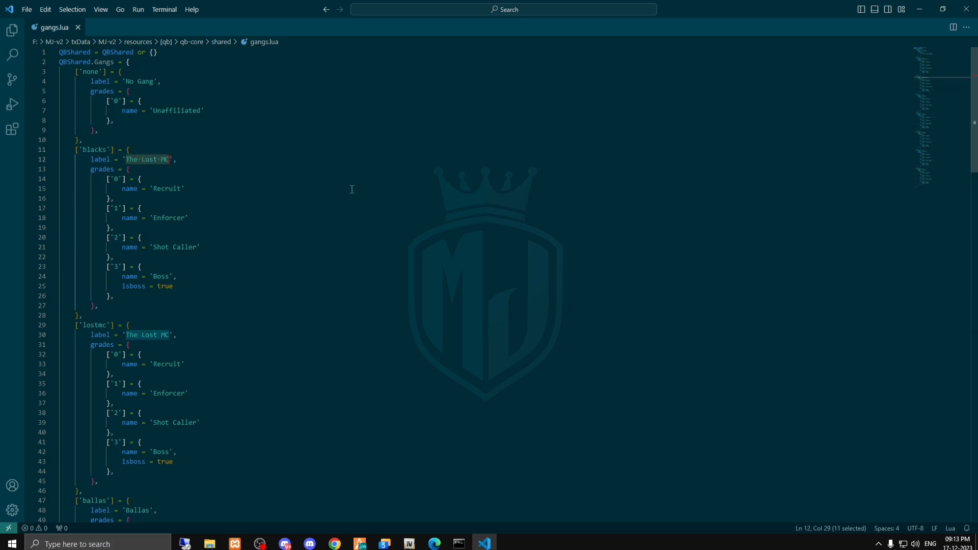
{"action": "type", "text": "B"}
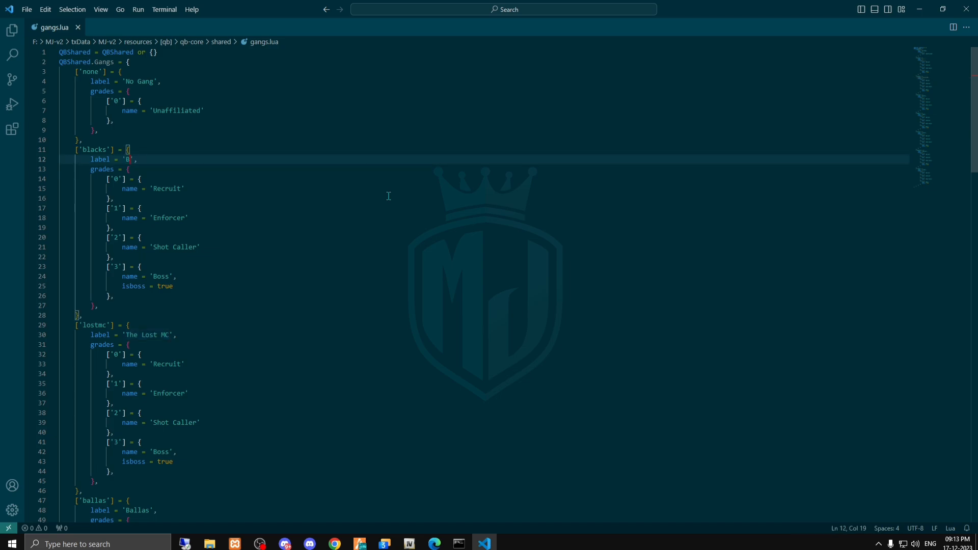
{"action": "type", "text": "lack Mafia"}
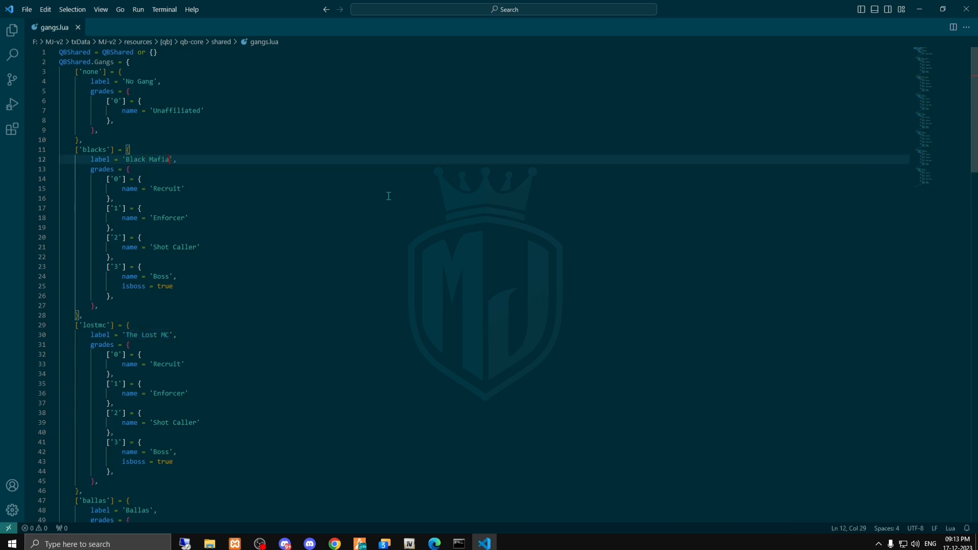
{"action": "type", "text": "s"}
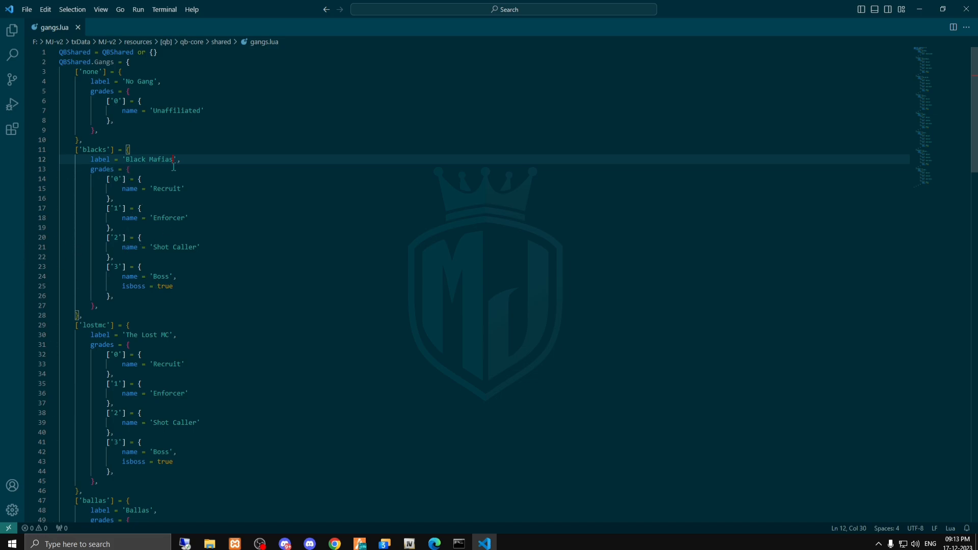
{"action": "left_click", "coordinate": [119, 189]}
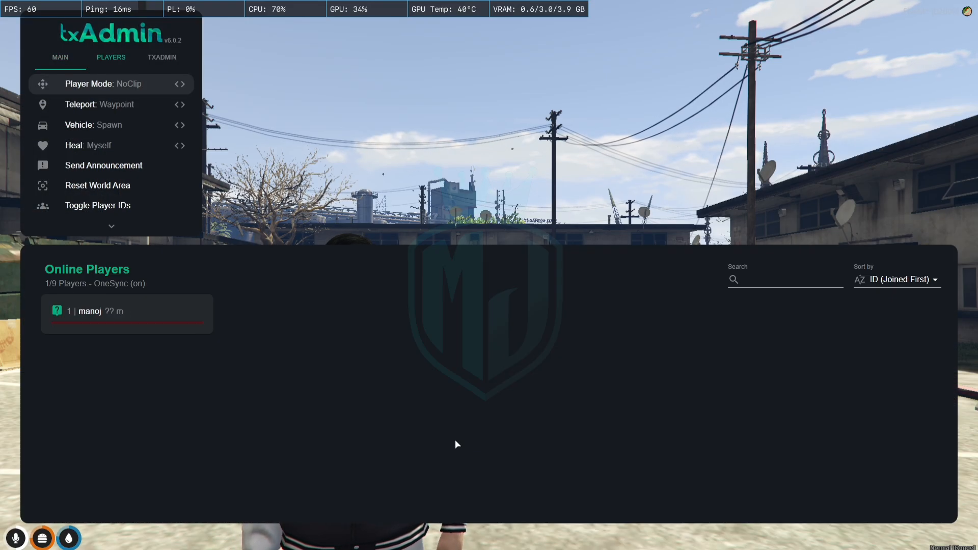
Restart the server from the txAdmin panel and confirm the restart
{"action": "left_click", "coordinate": [162, 57]}
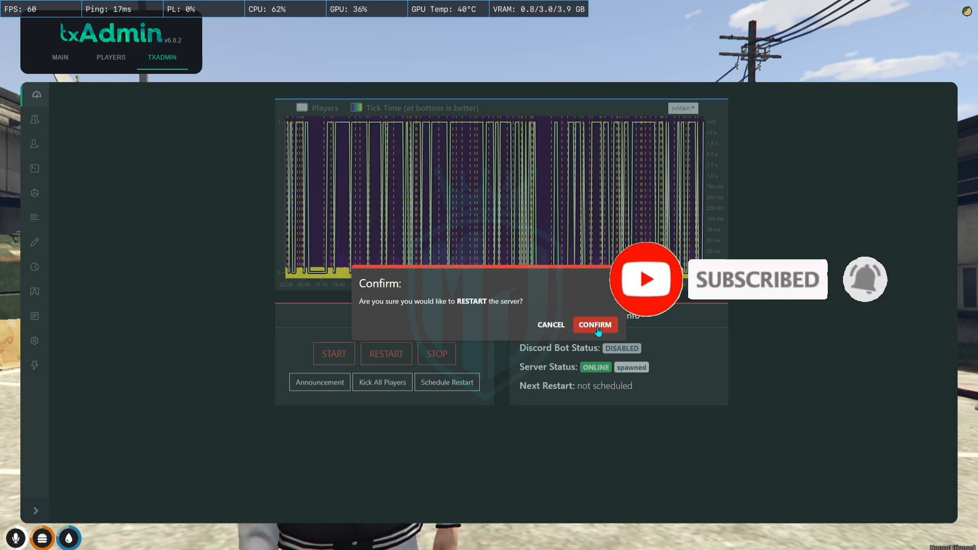
{"action": "left_click", "coordinate": [594, 324]}
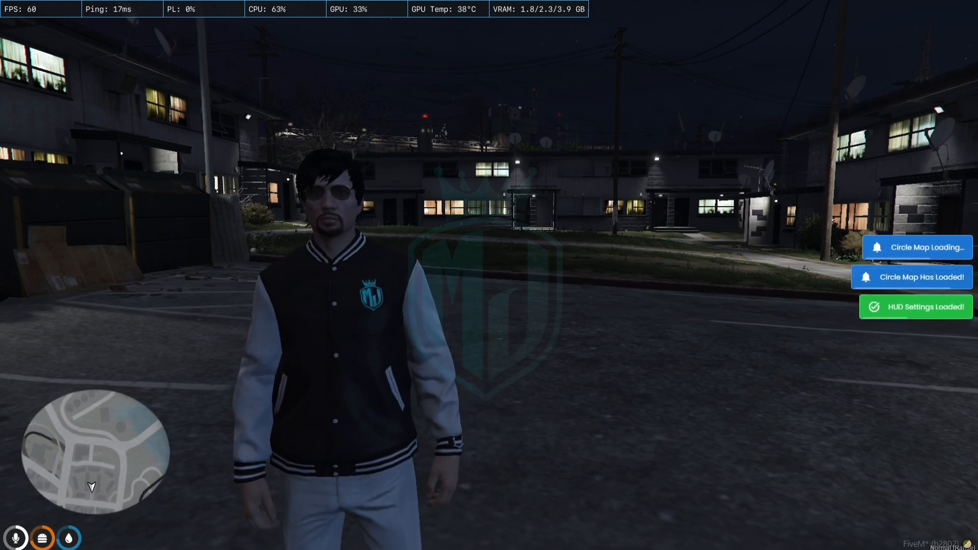
Run /time 10 and /id in chat, then begin a /setgang command for player 1
{"action": "type", "text": "/time 10"}
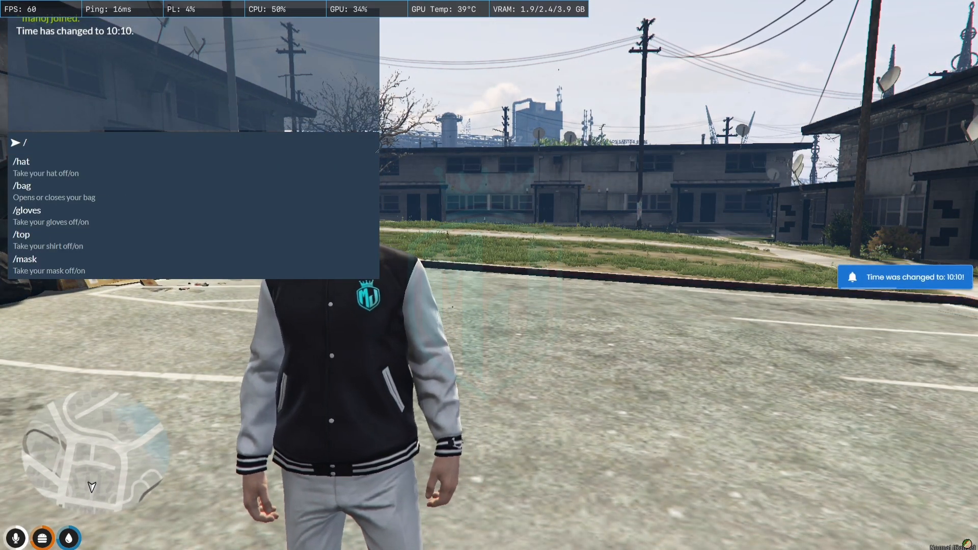
{"action": "type", "text": "id"}
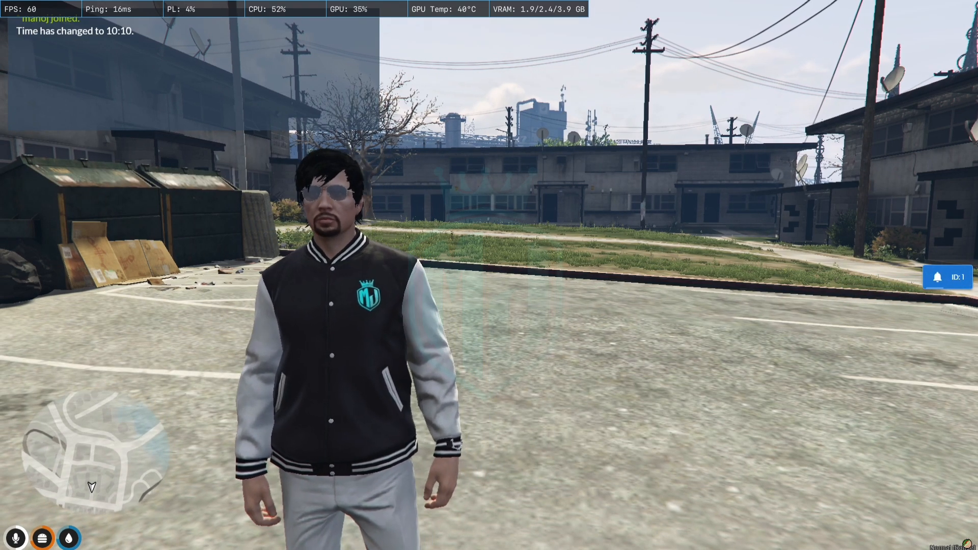
{"action": "type", "text": "/"}
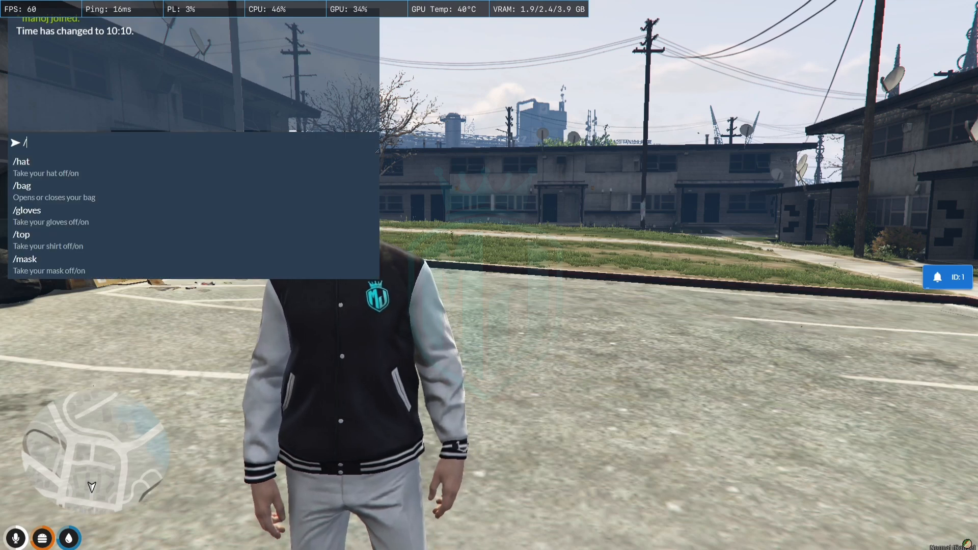
{"action": "type", "text": "setj"}
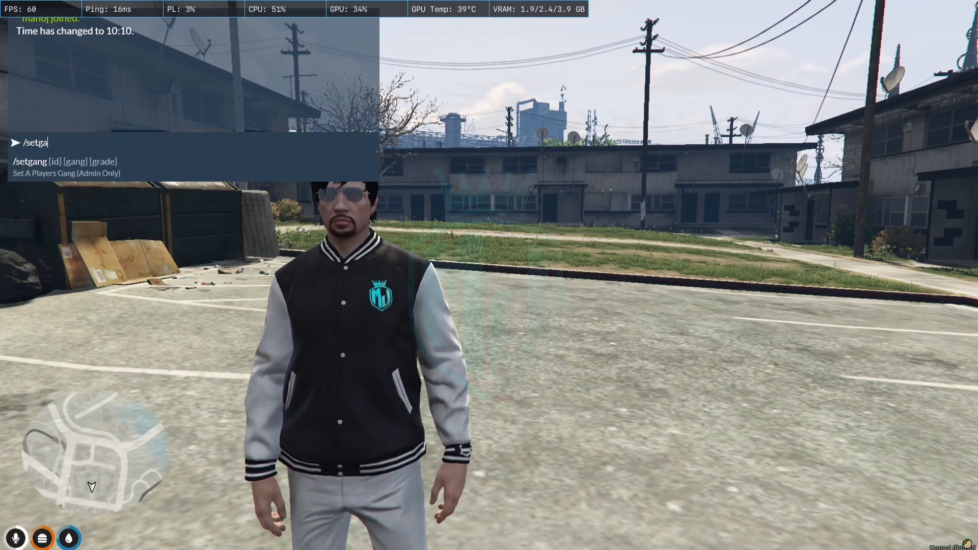
{"action": "type", "text": "ng 1"}
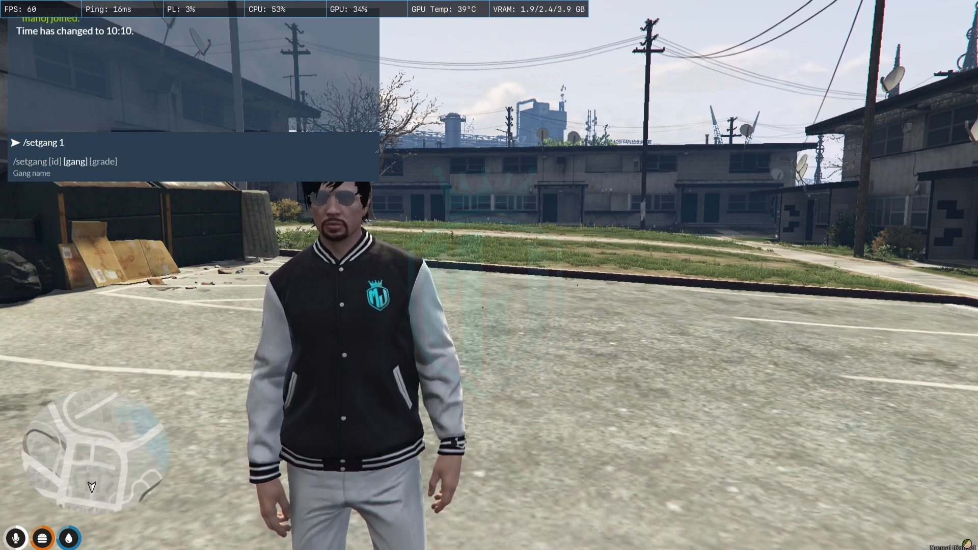
Check the gang key 'blacks' in gangs.lua and return to the game to finish 'setgang 1 blacks 3'
{"action": "left_click", "coordinate": [11, 543]}
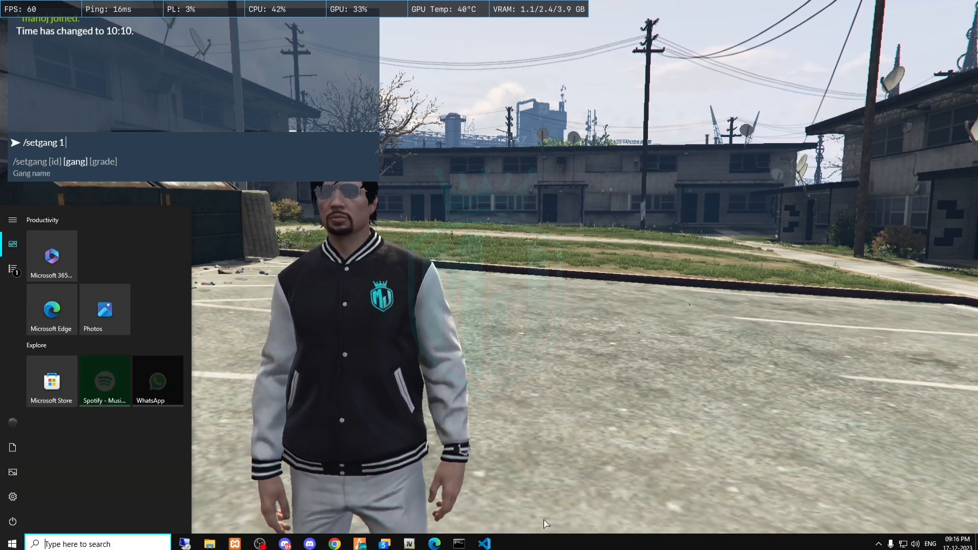
{"action": "left_click", "coordinate": [484, 544]}
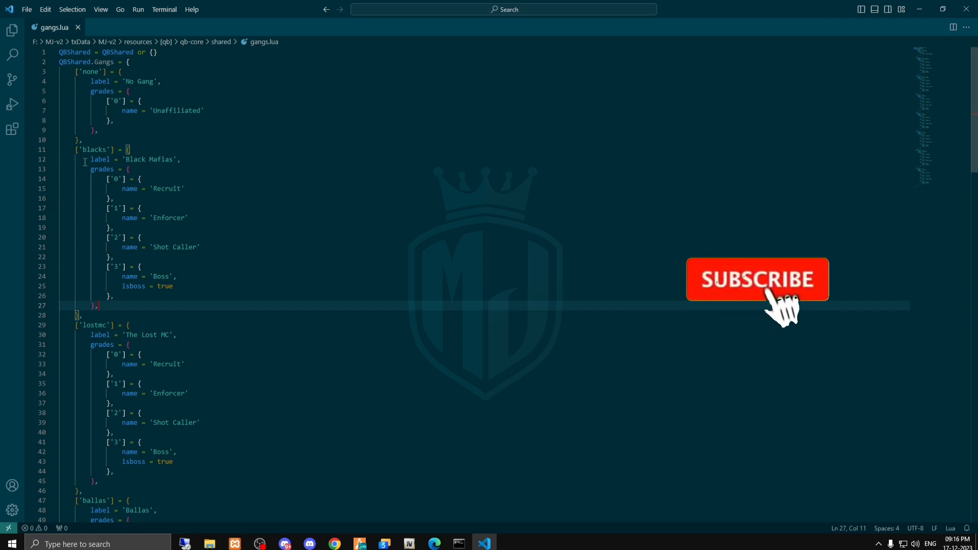
{"action": "double_click", "coordinate": [94, 149]}
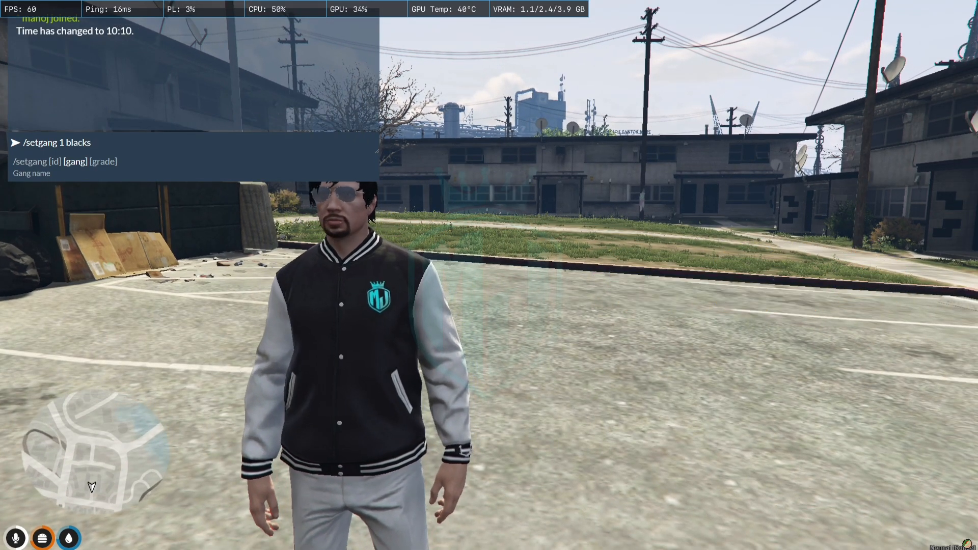
{"action": "left_click", "coordinate": [12, 543]}
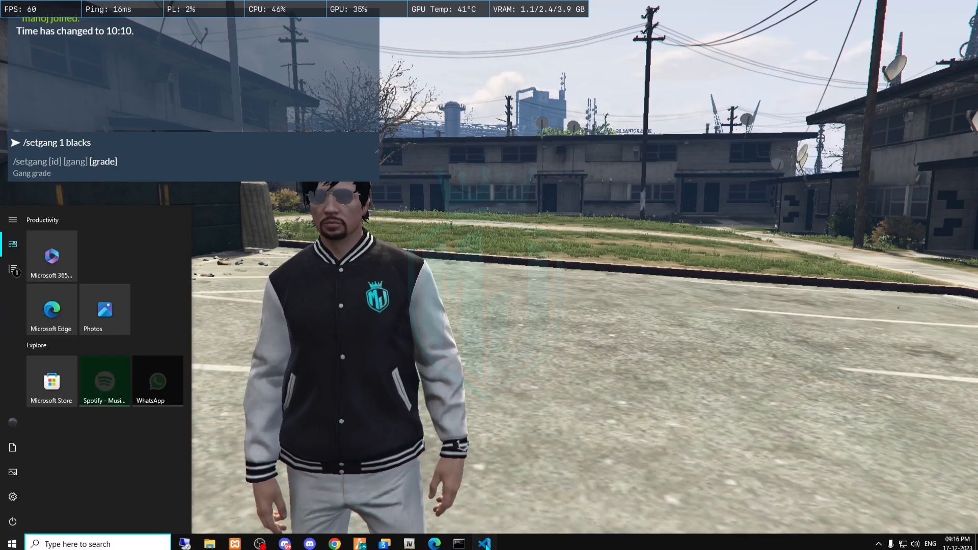
{"action": "left_click", "coordinate": [483, 544]}
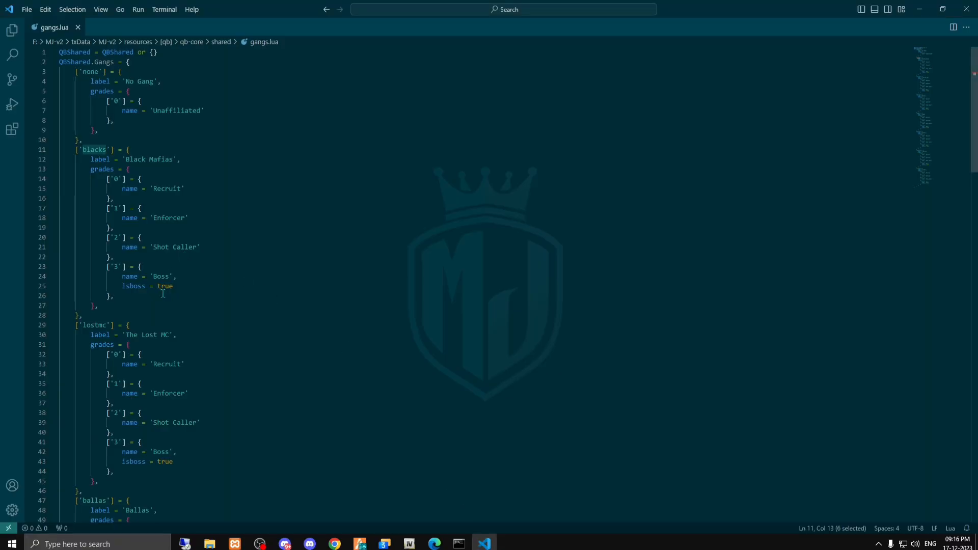
{"action": "mouse_move", "coordinate": [127, 228]}
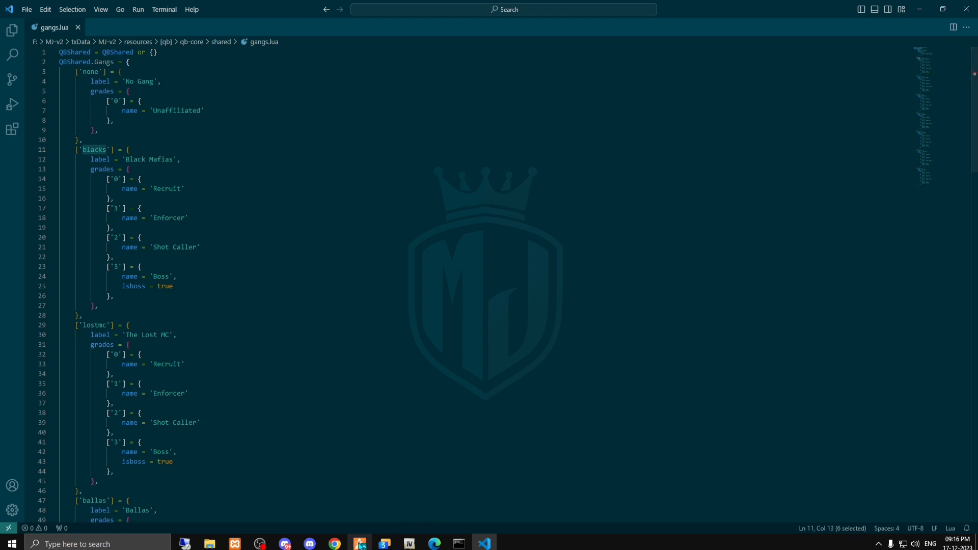
{"action": "left_click", "coordinate": [483, 543]}
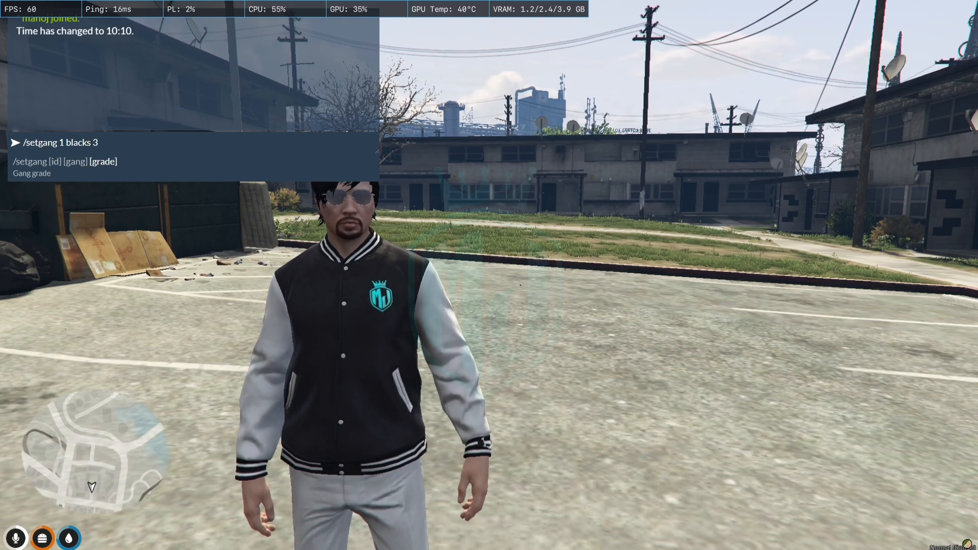
Send the setgang command and start a new chat command '/g'
{"action": "type", "text": "/"}
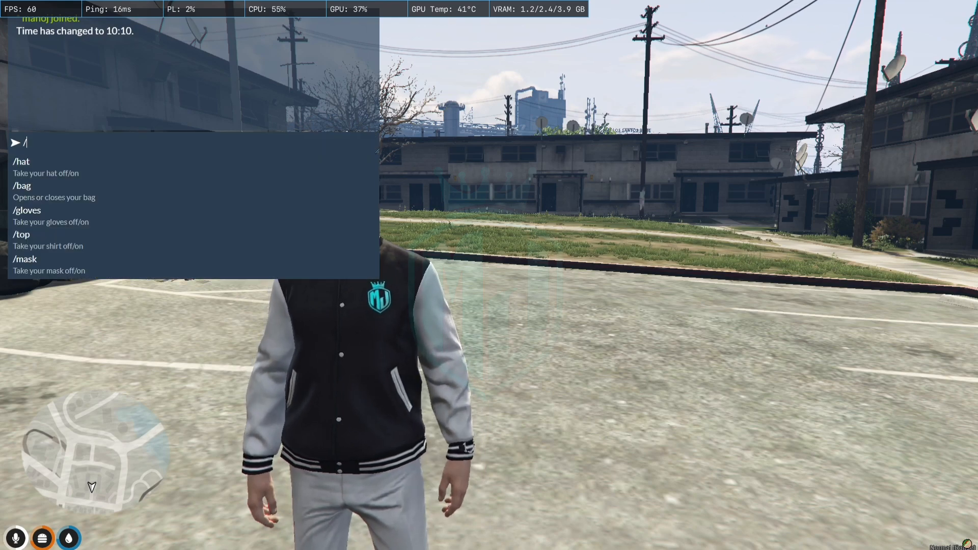
{"action": "type", "text": "g"}
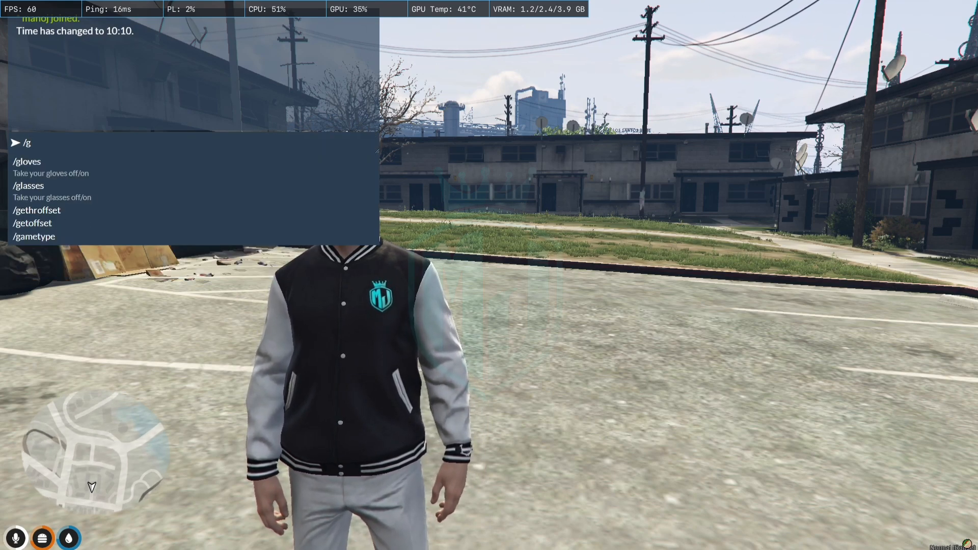